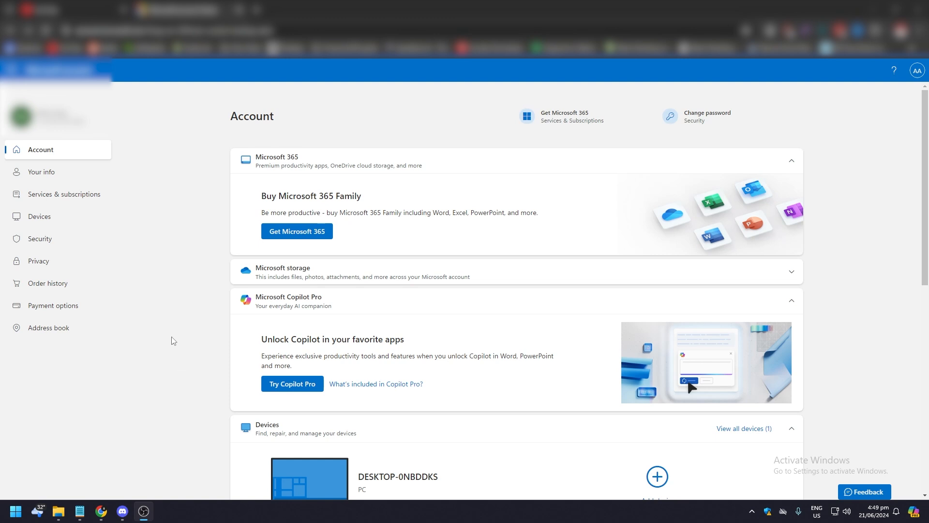
pyautogui.moveTo(147, 130)
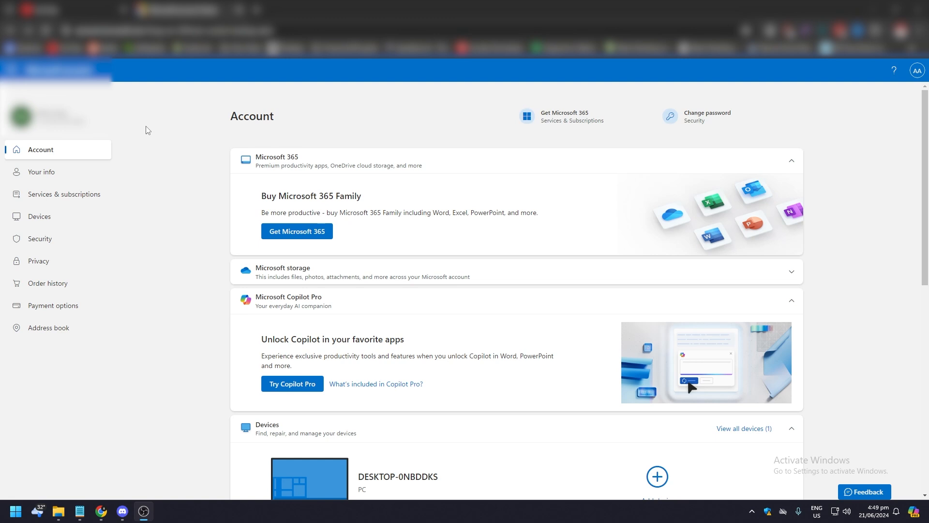
pyautogui.moveTo(146, 143)
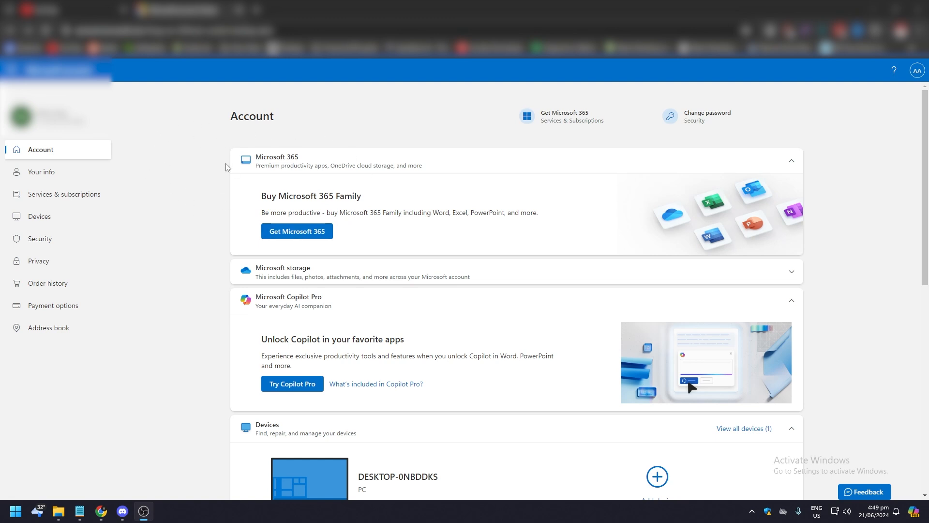
pyautogui.moveTo(184, 216)
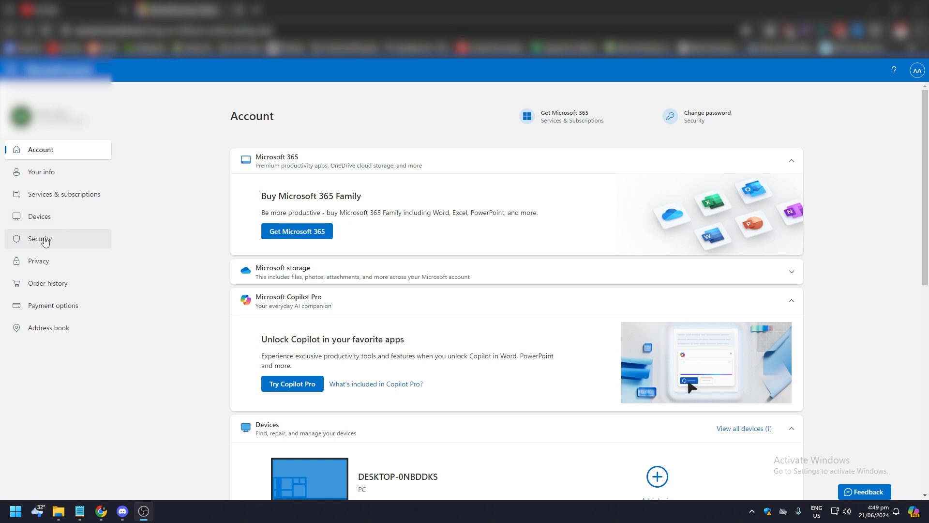
# Open the Security page and request the advanced sign-in options.
pyautogui.click(40, 238)
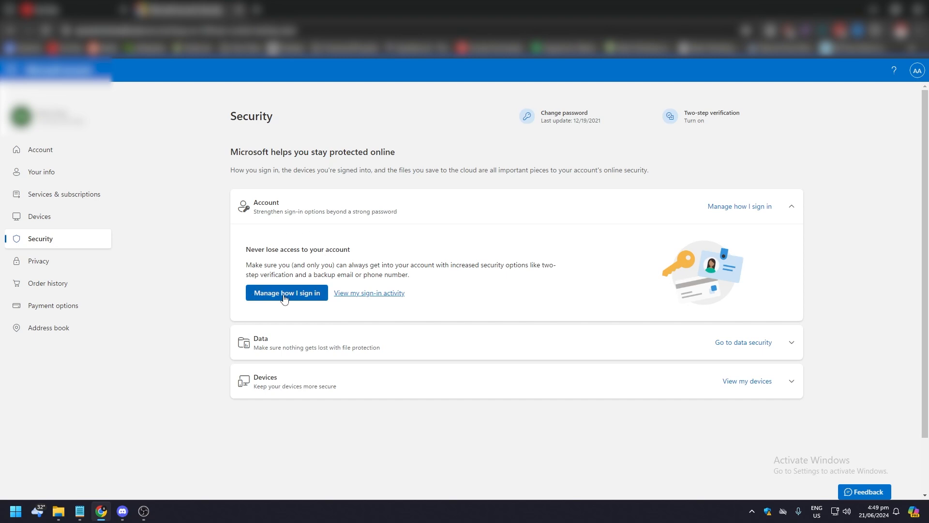
pyautogui.click(286, 292)
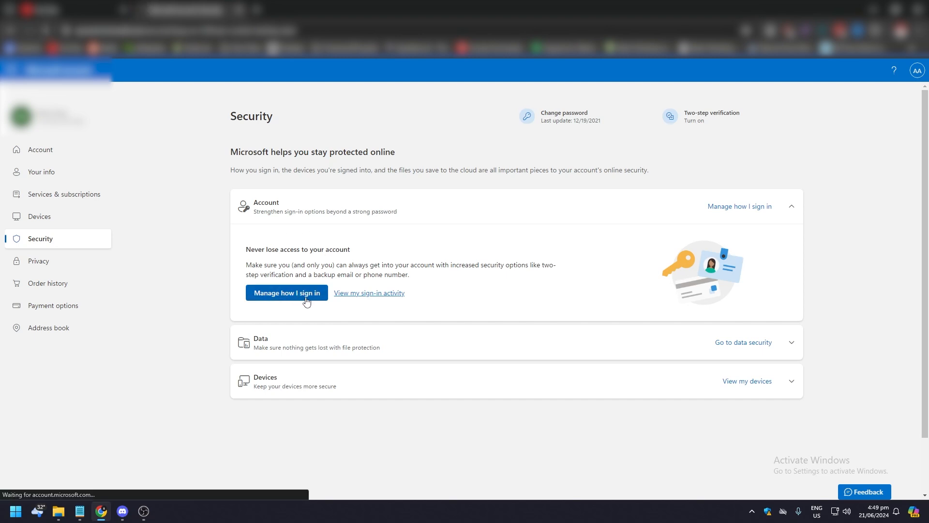
# Open the sign-in methods page and scroll to Ways to prove who you are.
pyautogui.click(286, 292)
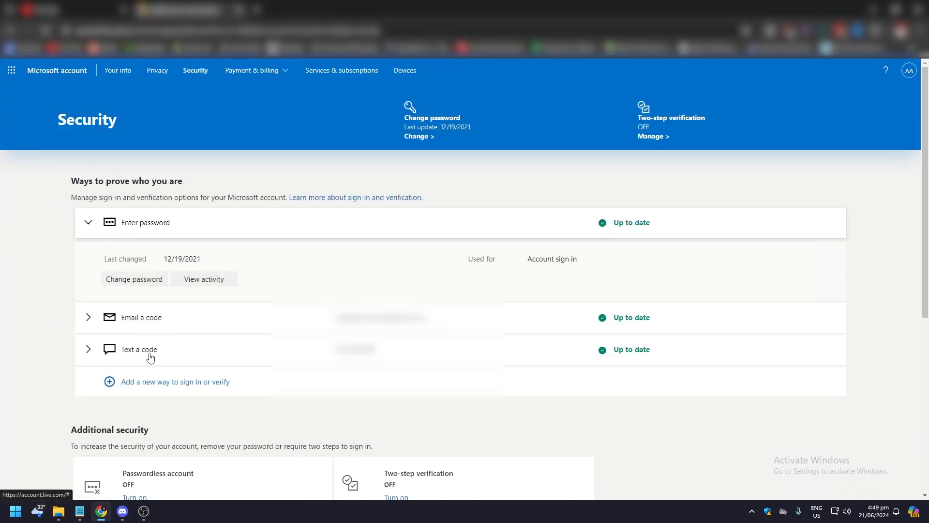
pyautogui.scroll(-3)
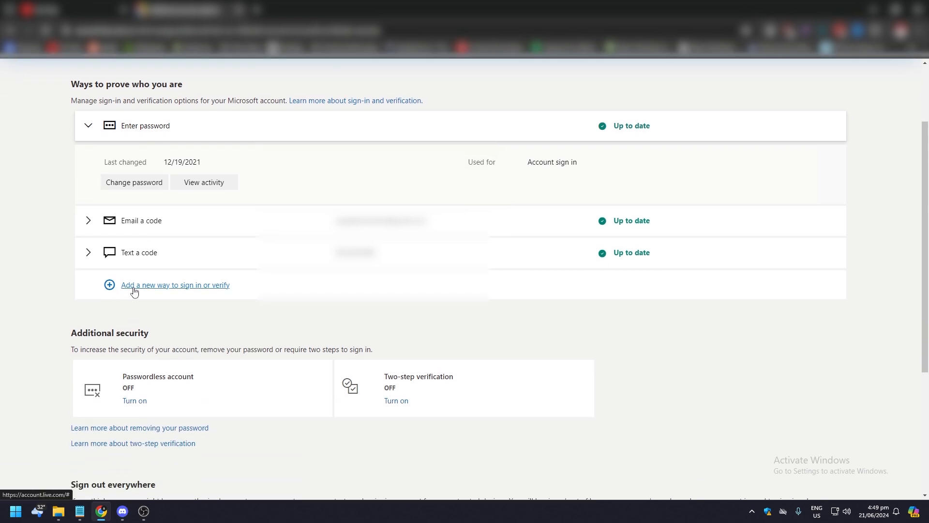
pyautogui.moveTo(214, 293)
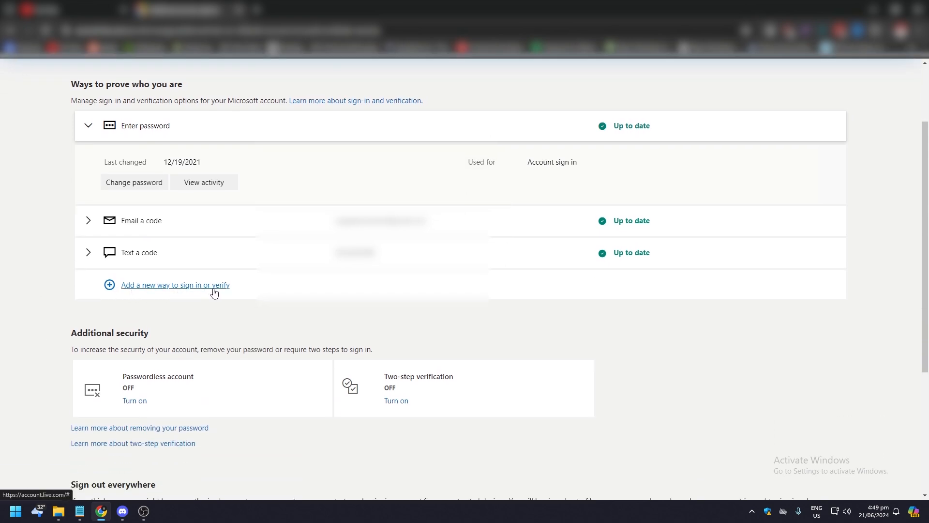
# Start adding a new sign-in or verification method.
pyautogui.click(175, 285)
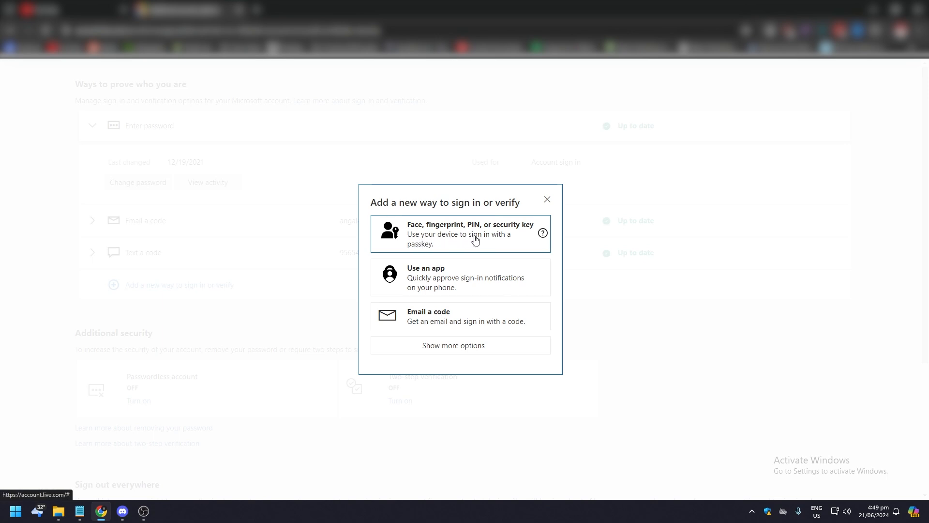
pyautogui.moveTo(422, 324)
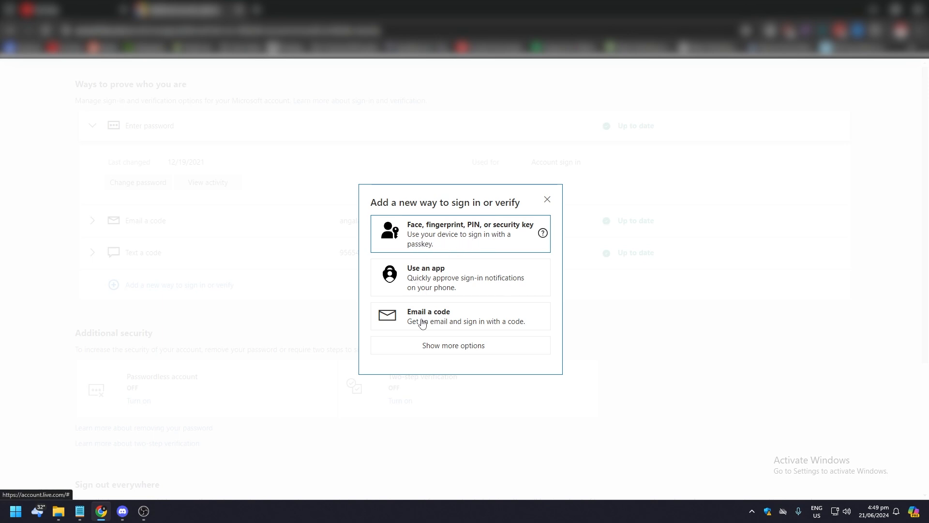
pyautogui.moveTo(419, 279)
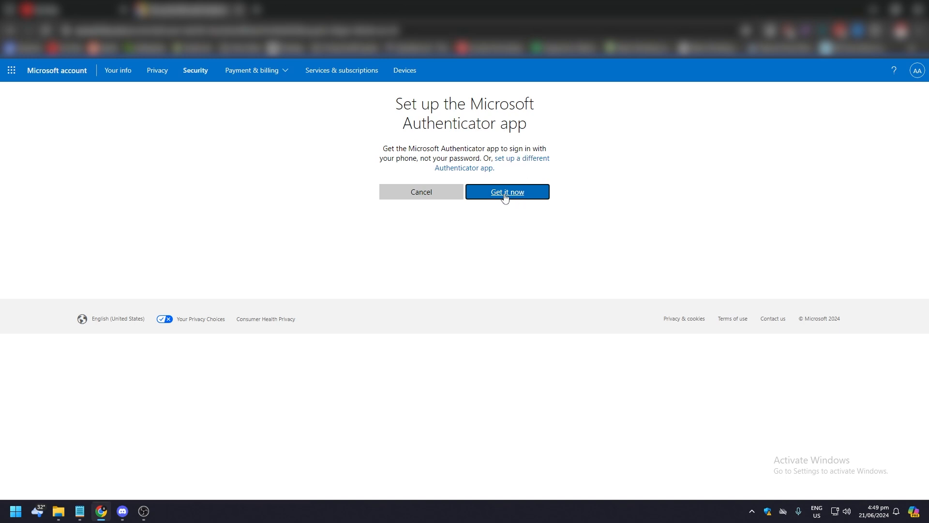
# Choose Get it now for Microsoft Authenticator and advance past the download step.
pyautogui.click(506, 191)
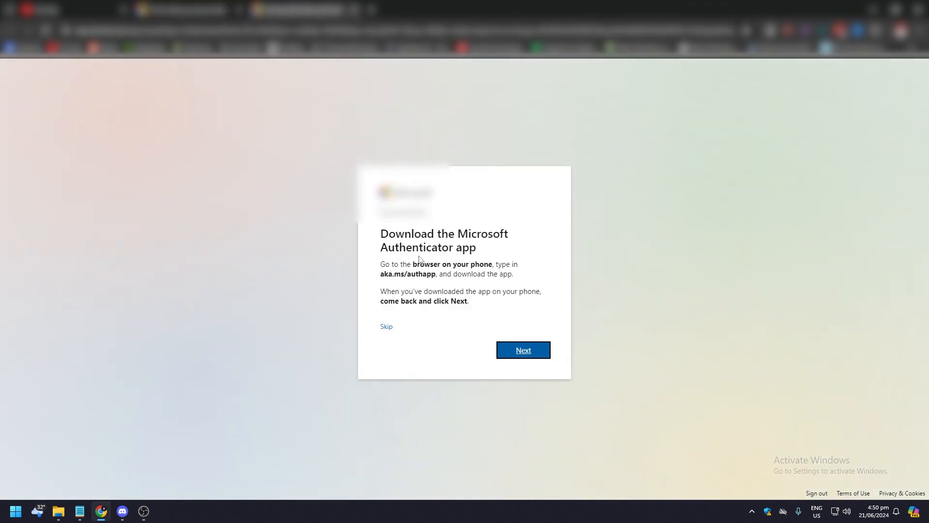
pyautogui.moveTo(430, 293)
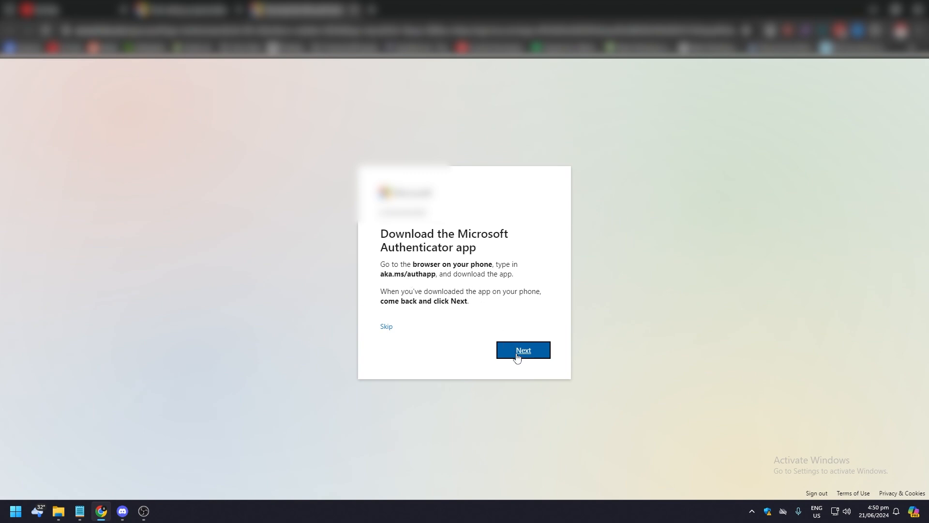
pyautogui.click(523, 349)
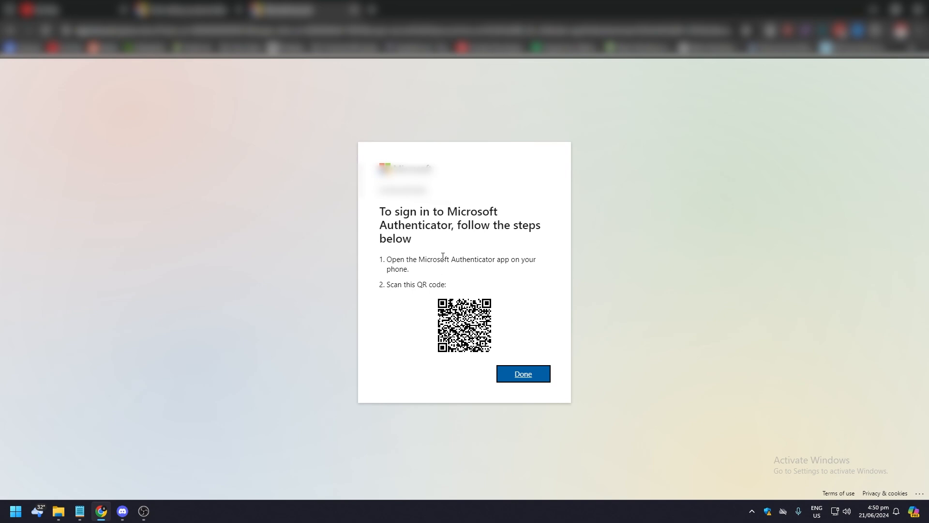
pyautogui.moveTo(396, 209)
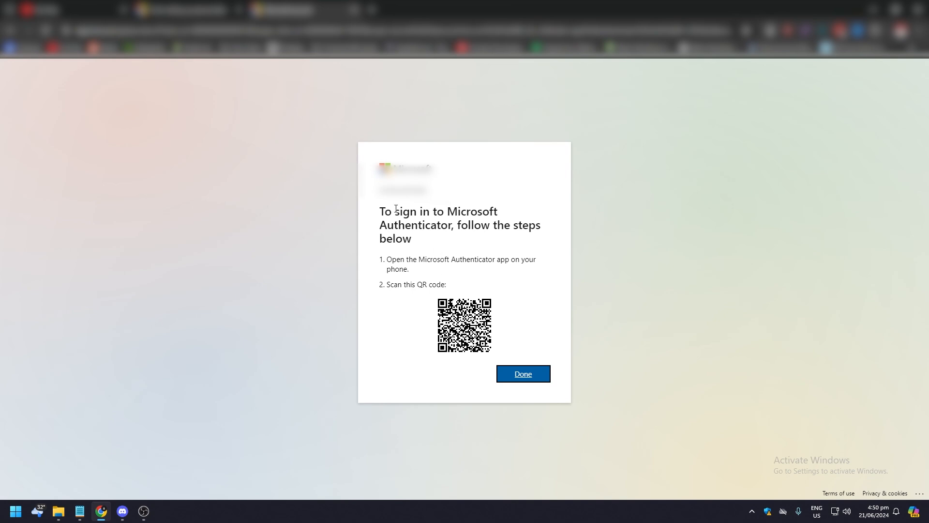
# Confirm the Authenticator QR code was scanned to continue to passwordless setup.
pyautogui.click(523, 373)
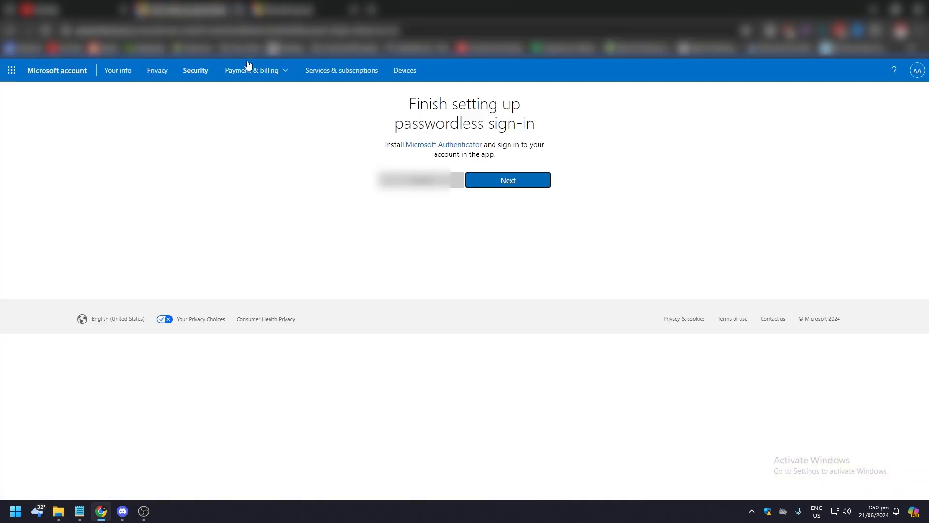